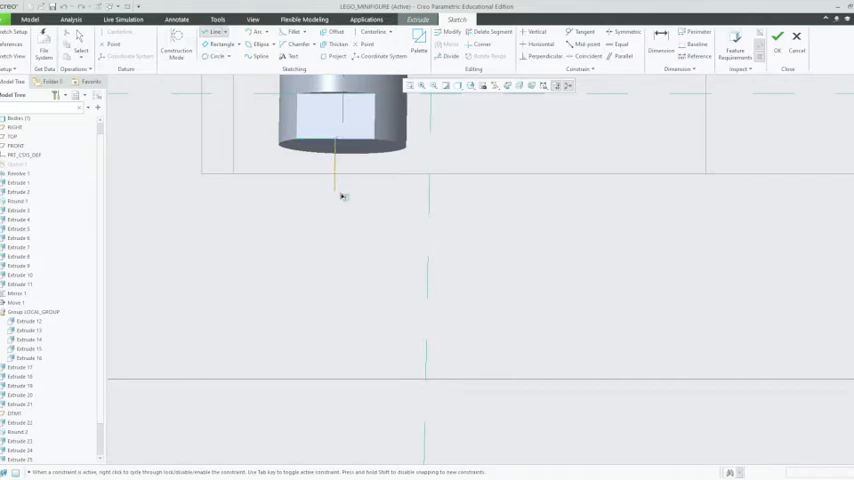
# Sketch a vertical line from the arm's end down below the arm
pyautogui.click(330, 408)
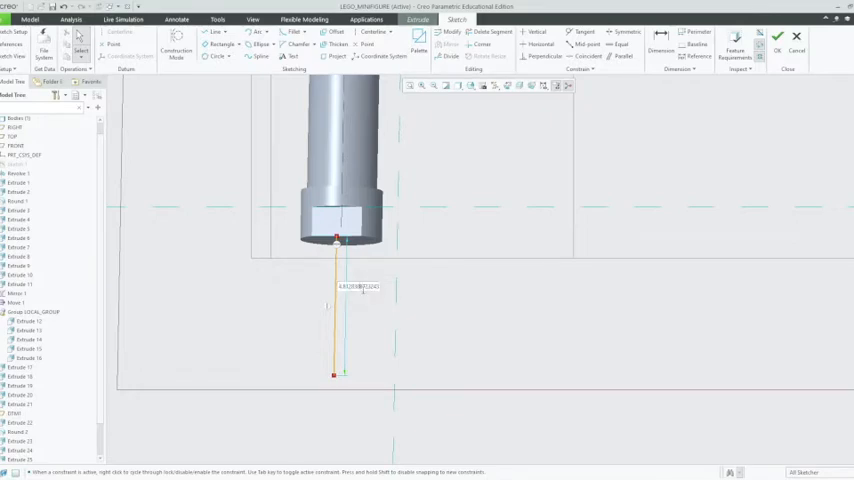
pyautogui.doubleClick(357, 287)
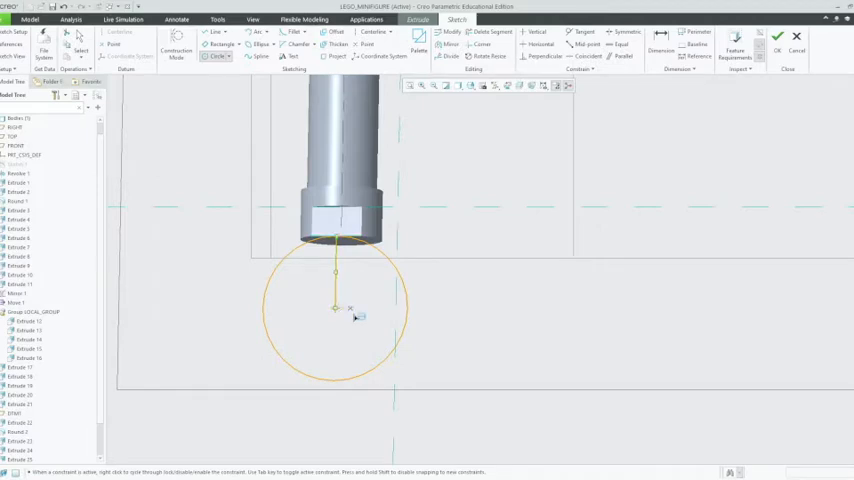
# Draw a smaller inner circle at the line's lower end, concentric with the hand circle
pyautogui.click(335, 310)
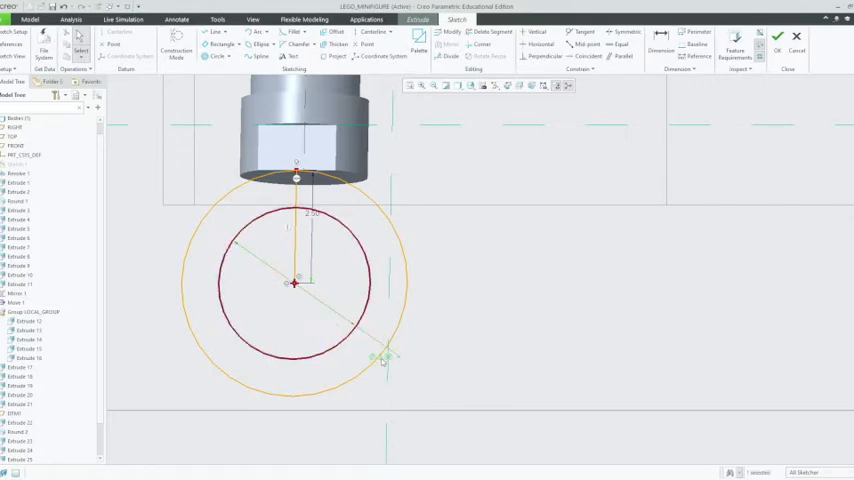
pyautogui.click(385, 358)
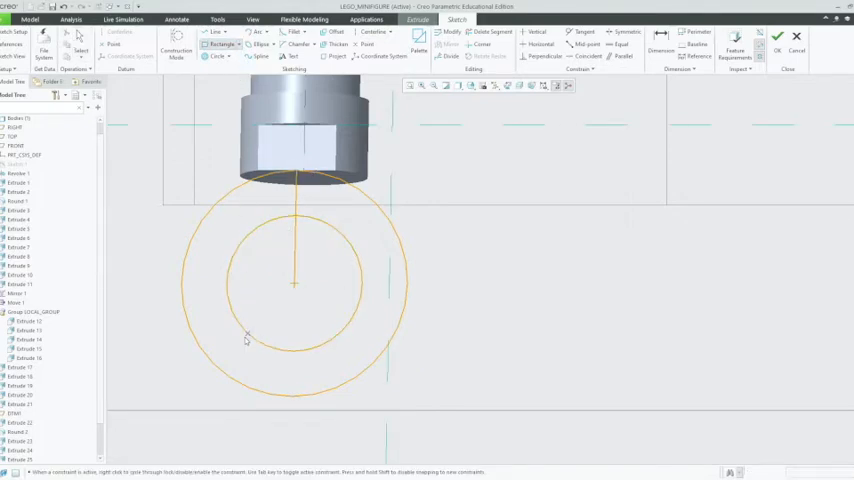
# Drag a rectangle across the circles' bottom and set its width to 2.8
pyautogui.moveTo(247, 338); pyautogui.dragTo(344, 393)
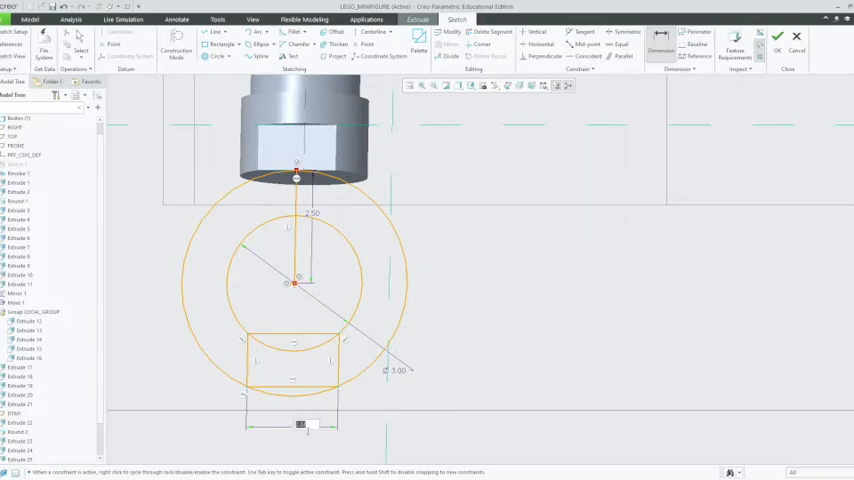
pyautogui.write('2.8')
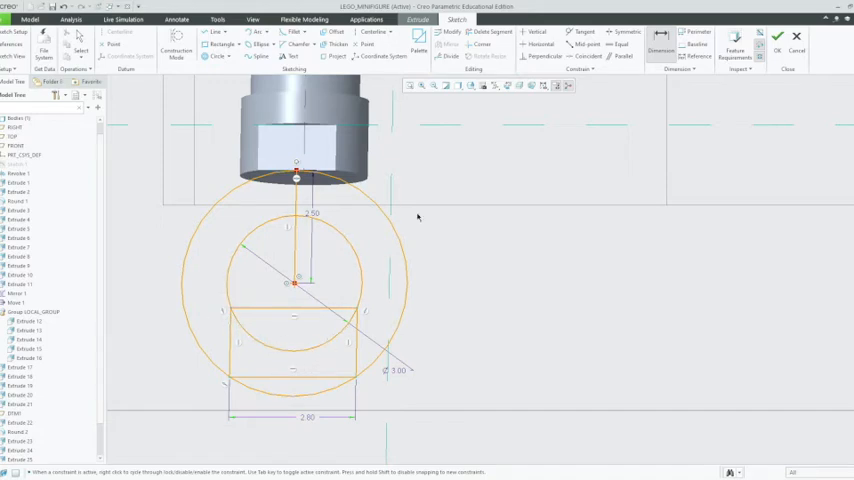
pyautogui.moveTo(398, 219)
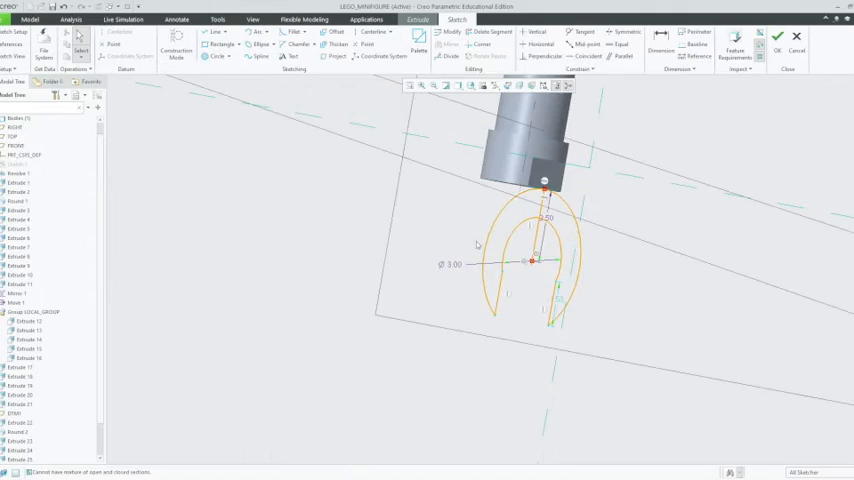
# Trim the leftover circle and rectangle edges into a C shape and accept the sketch
pyautogui.click(535, 230)
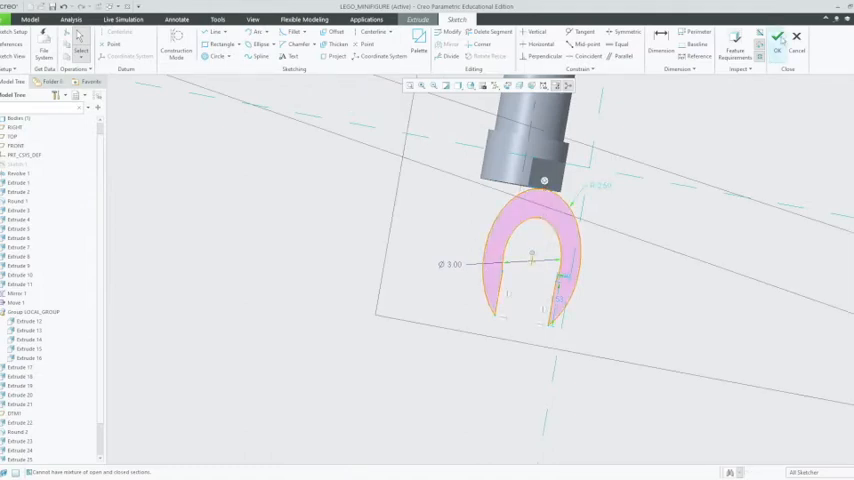
pyautogui.click(364, 49)
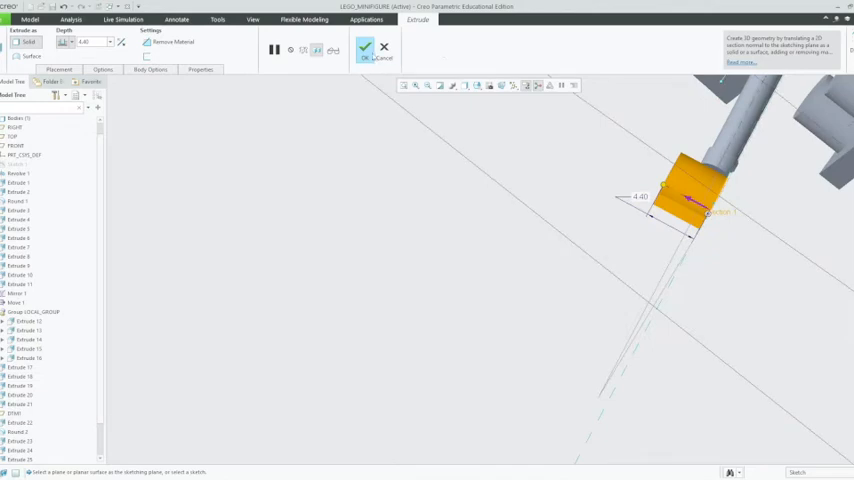
# Confirm the C-shaped hand extrusion at 4.40 depth
pyautogui.click(365, 48)
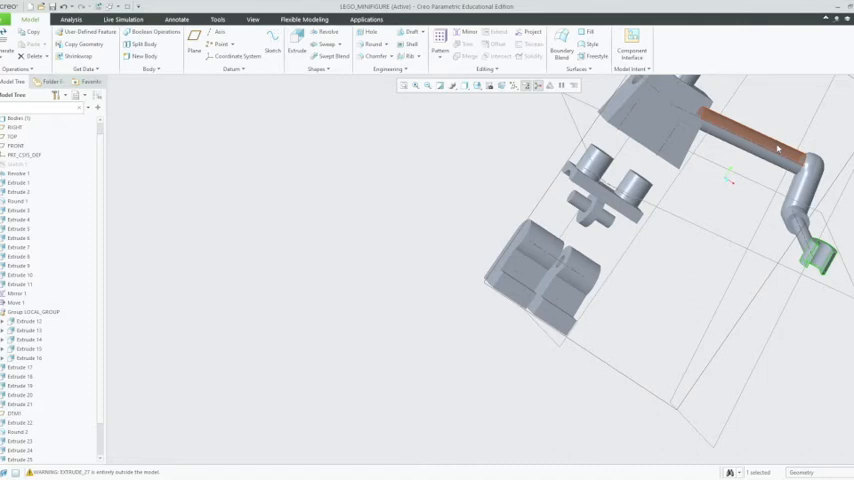
pyautogui.click(760, 145)
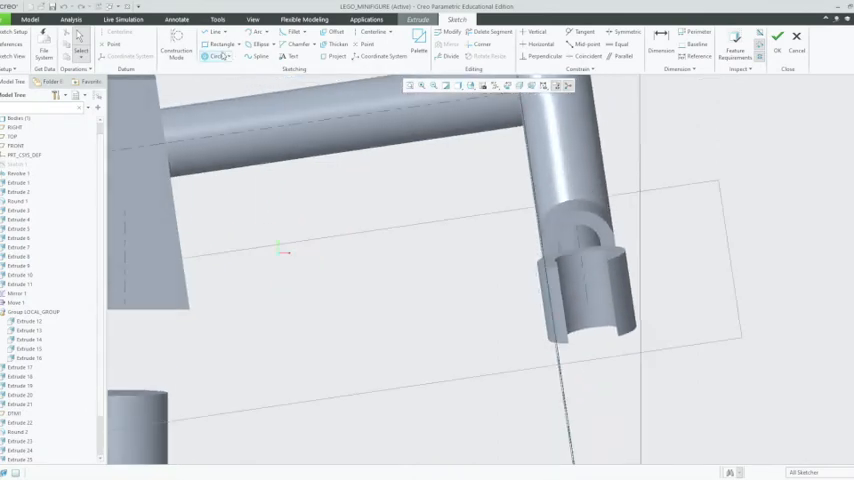
# Draw a concentric circle on the hand's inner arc
pyautogui.click(215, 57)
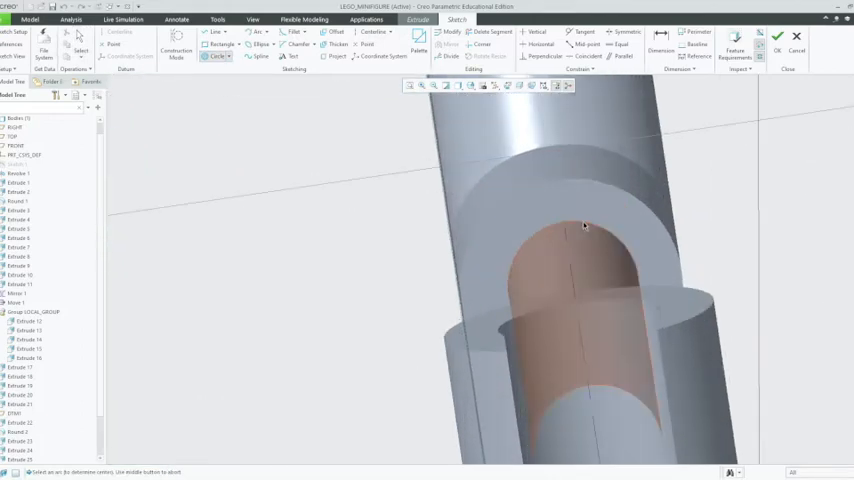
pyautogui.moveTo(585, 226); pyautogui.dragTo(587, 252)
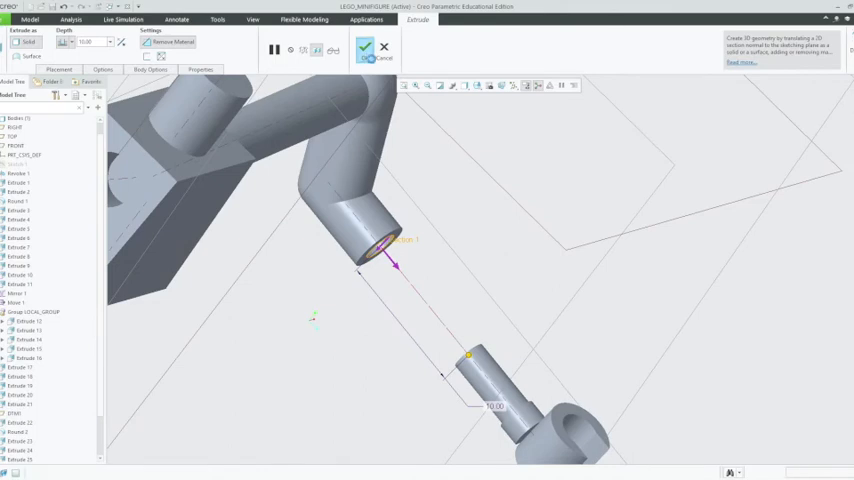
# Finish the 10-unit circular extrusion on the arm's lower end
pyautogui.click(365, 49)
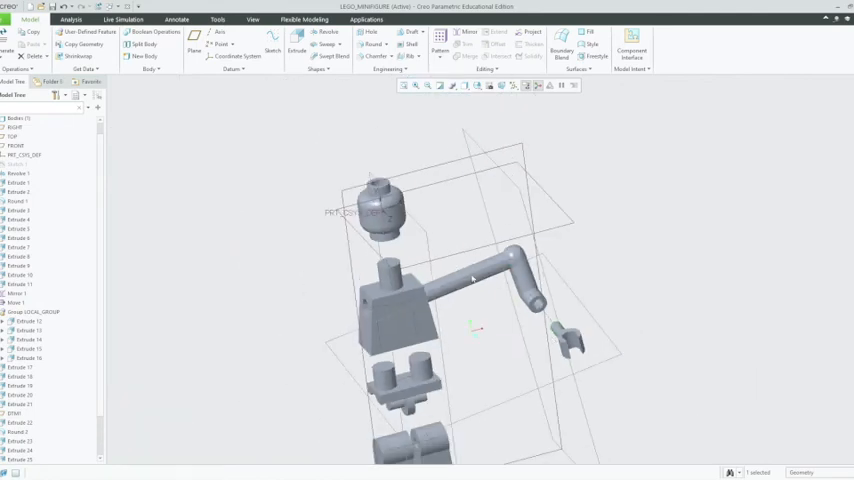
# Open a sketch at the arm's shoulder end and pick the Circle tool
pyautogui.moveTo(470, 280); pyautogui.dragTo(475, 337)
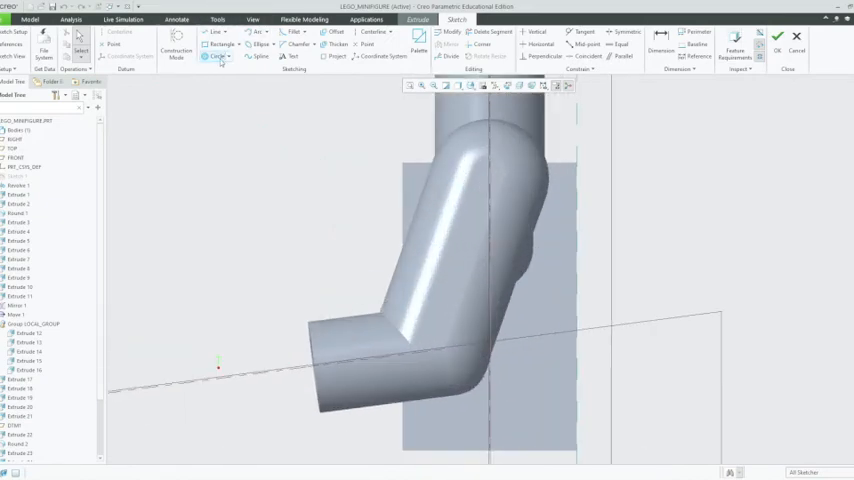
pyautogui.click(213, 57)
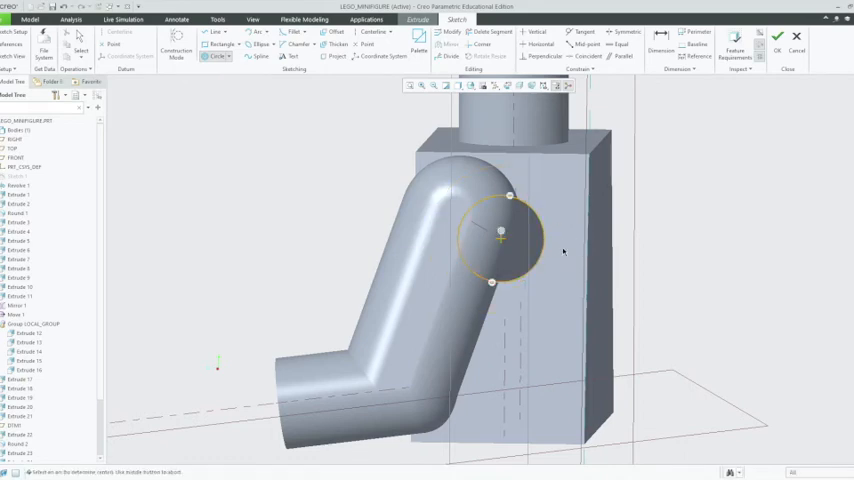
# Close the shoulder circle sketch and confirm it as a material-removing extrude
pyautogui.click(501, 238)
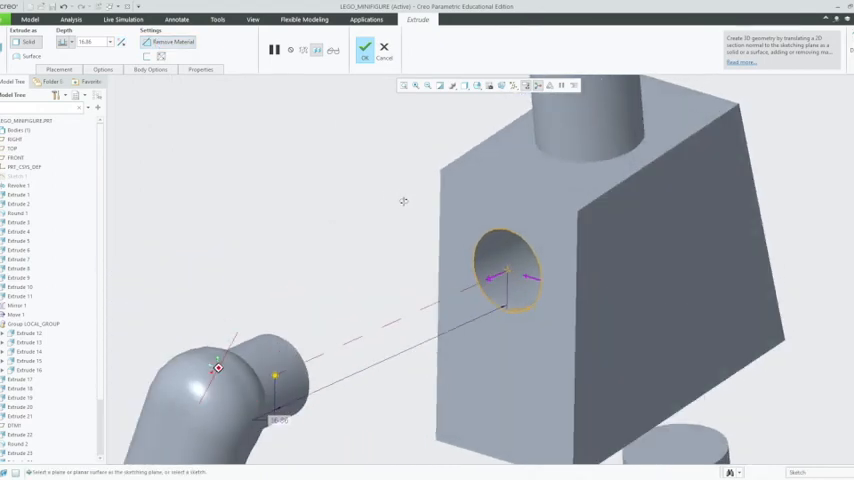
pyautogui.click(365, 48)
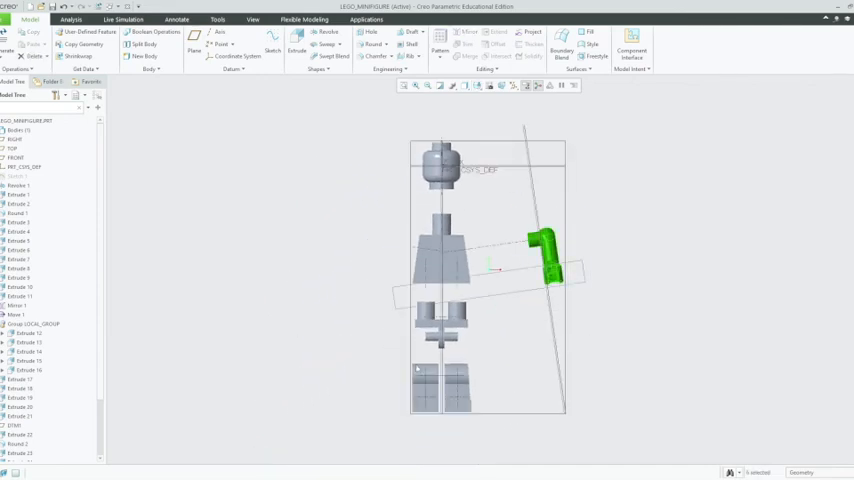
# Select Extrude 21 through Extrude 29 in the Model Tree and launch Mirror
pyautogui.scroll(-3)
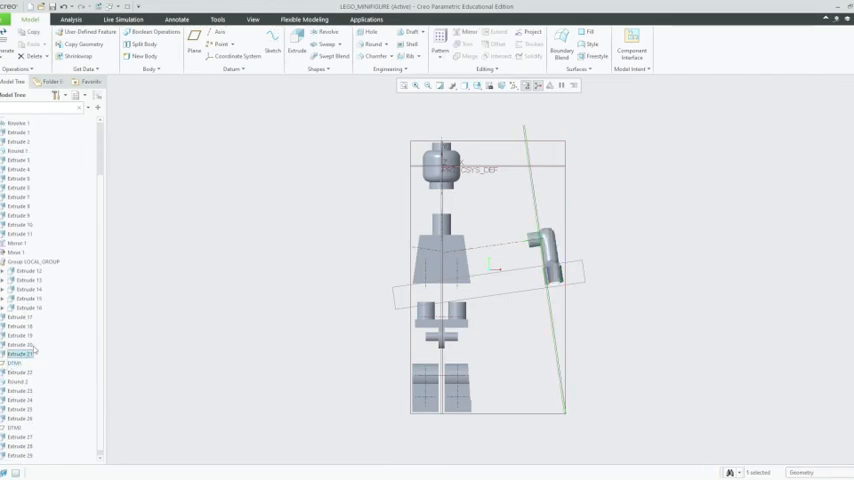
pyautogui.click(20, 345)
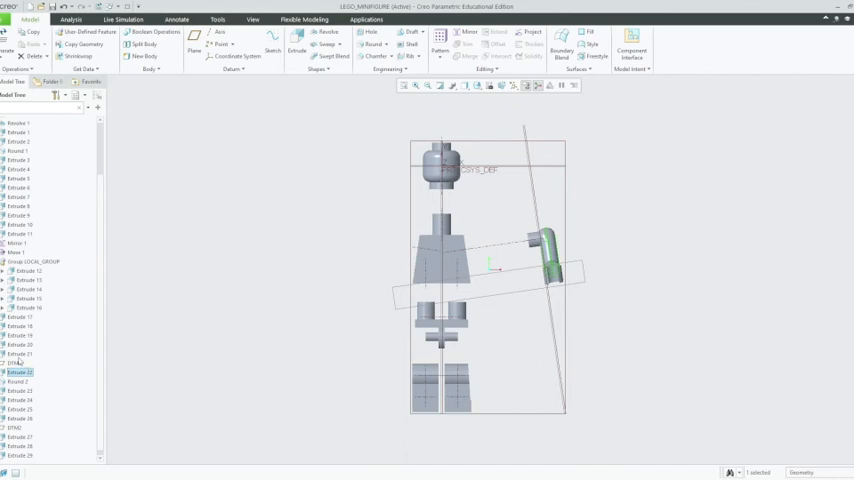
pyautogui.click(20, 354)
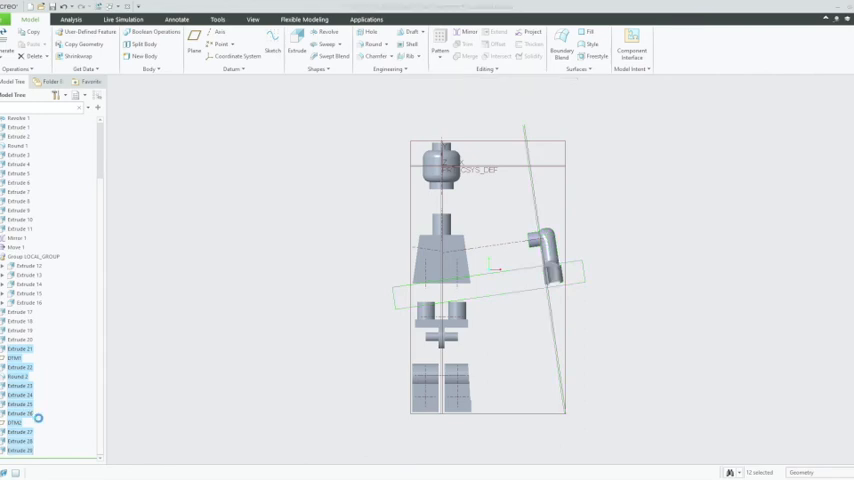
pyautogui.click(470, 32)
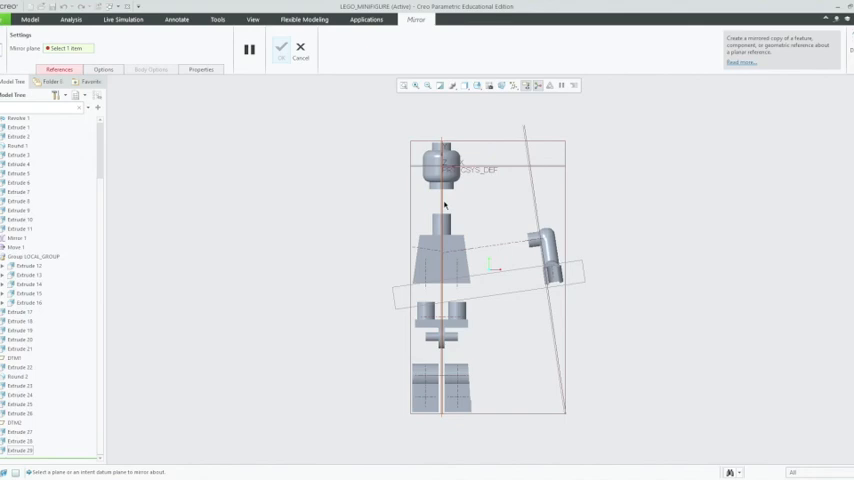
# Mirror the arm and C-shaped hand about the body's central datum plane
pyautogui.click(450, 208)
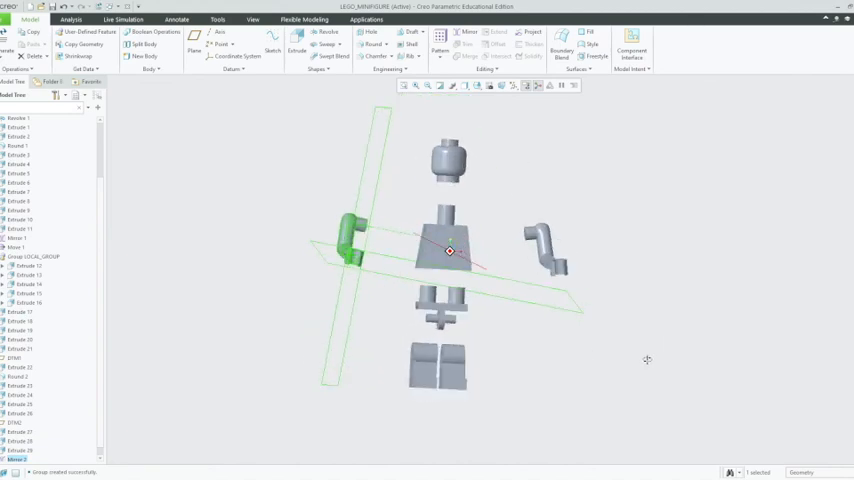
pyautogui.moveTo(449, 251); pyautogui.dragTo(460, 230)
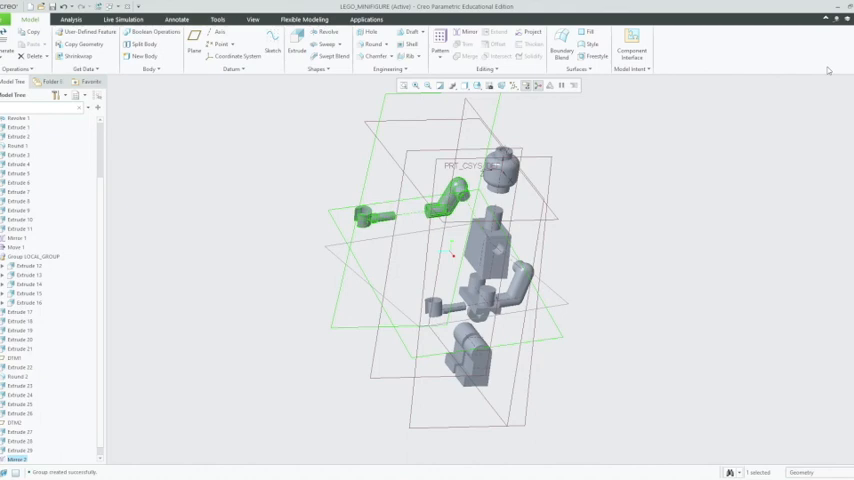
pyautogui.moveTo(821, 80)
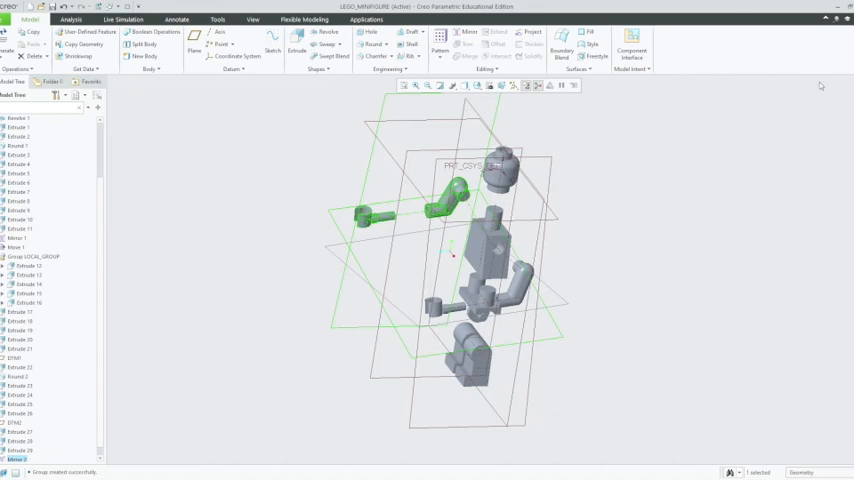
pyautogui.moveTo(822, 80)
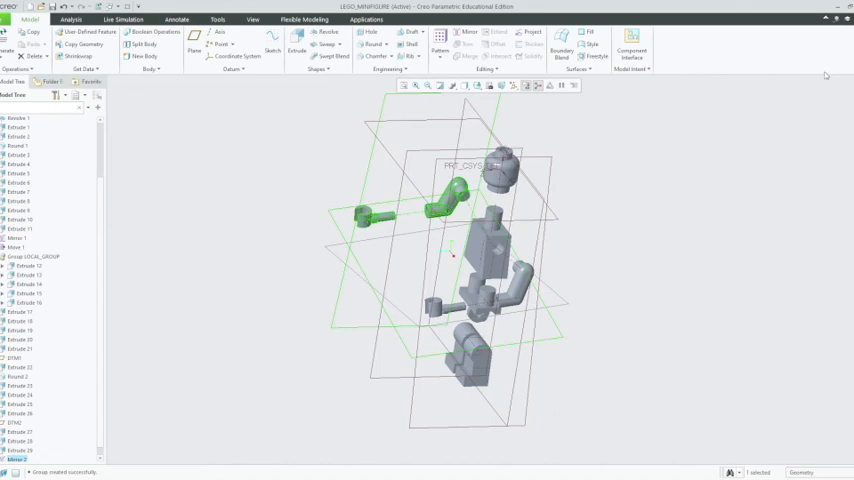